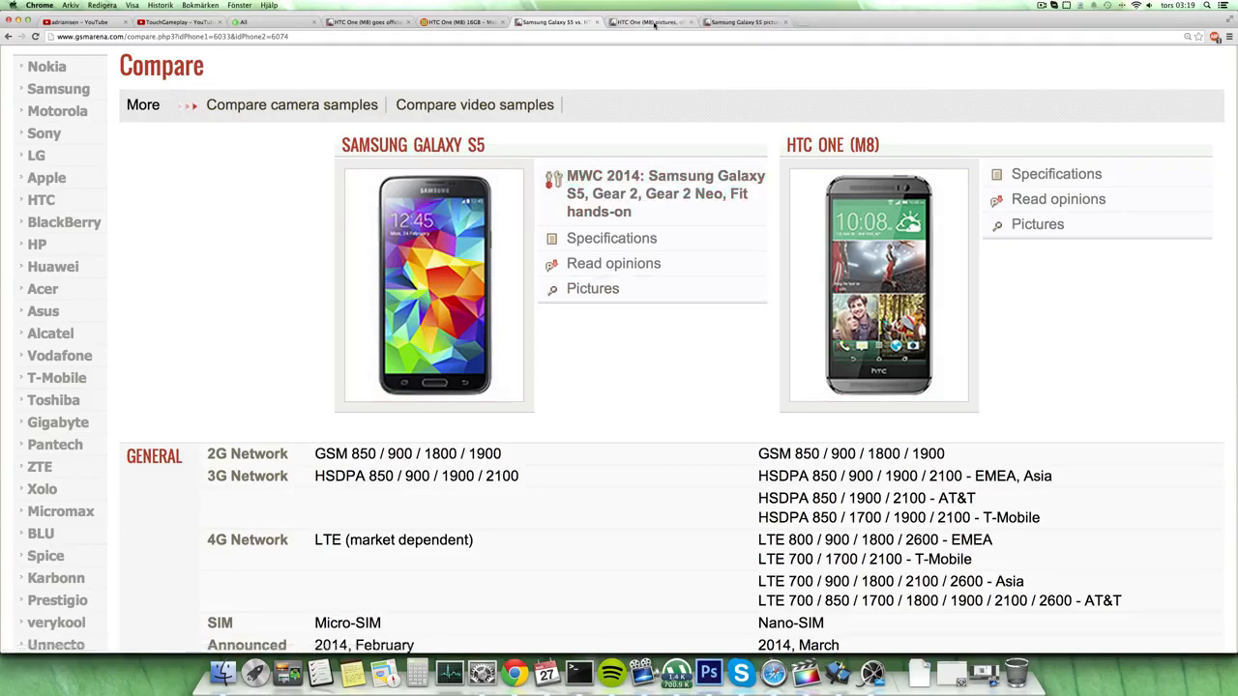
- Browse the HTC One (M8) official photos, scrolling through its gallery
left_click(1037, 223)
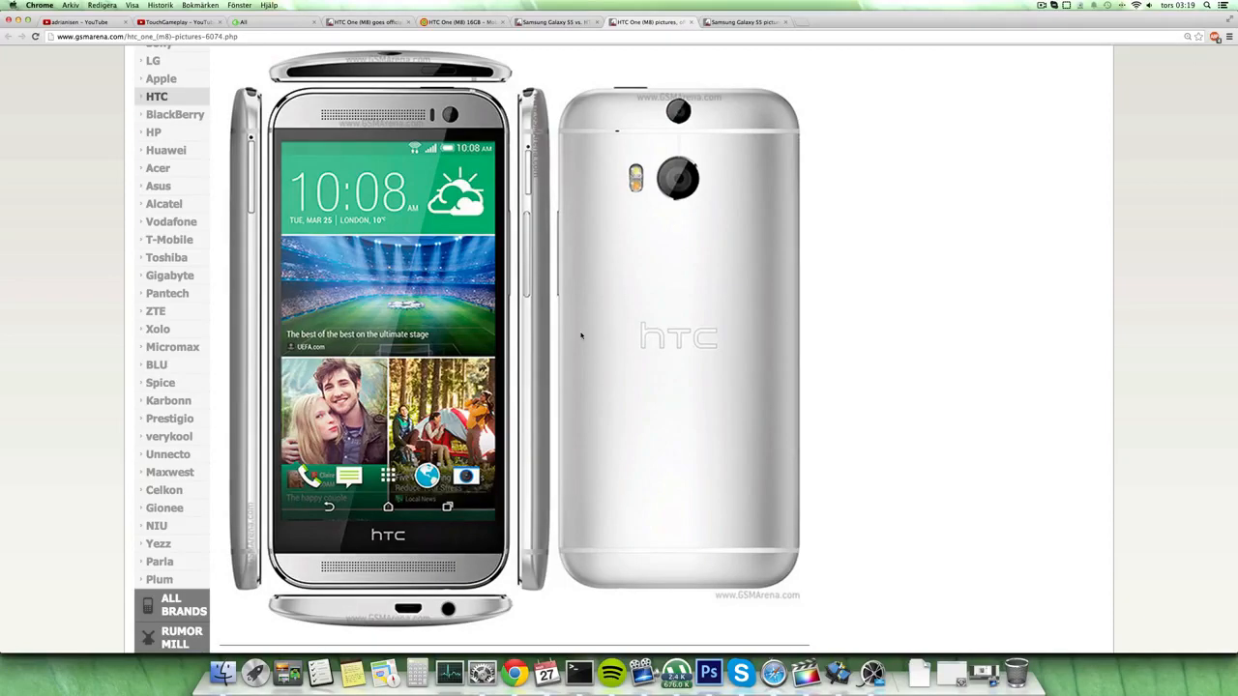
scroll("down", 3)
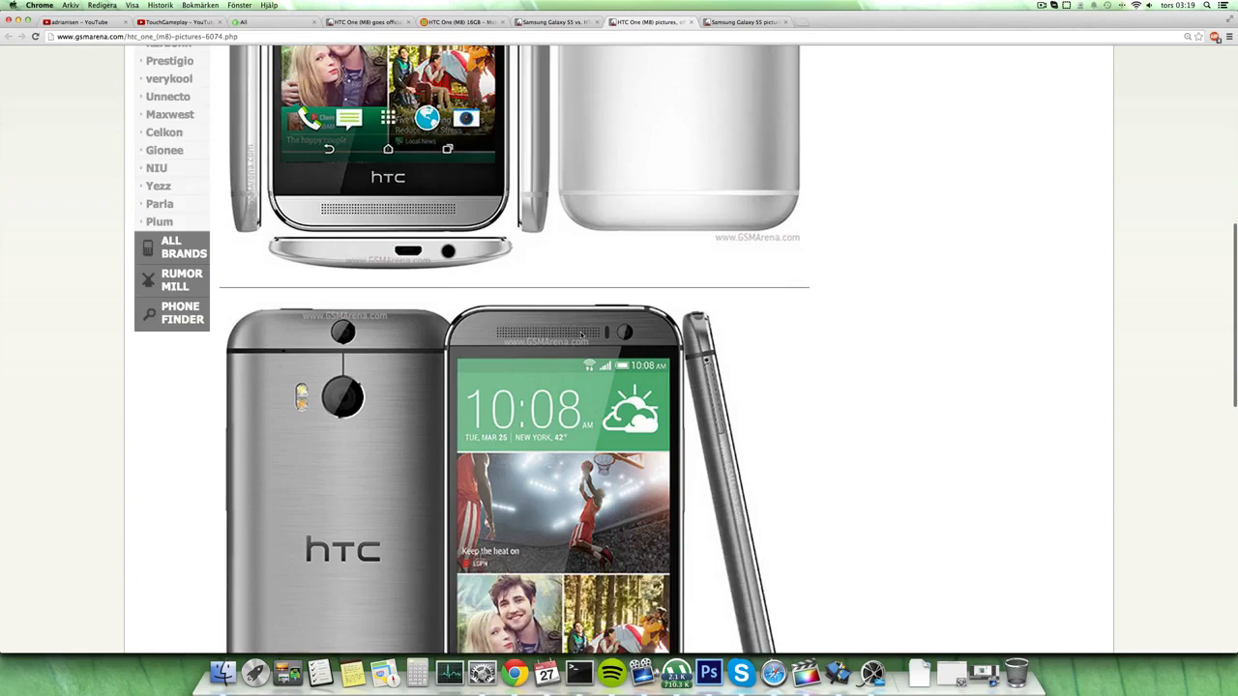
scroll("down", 3)
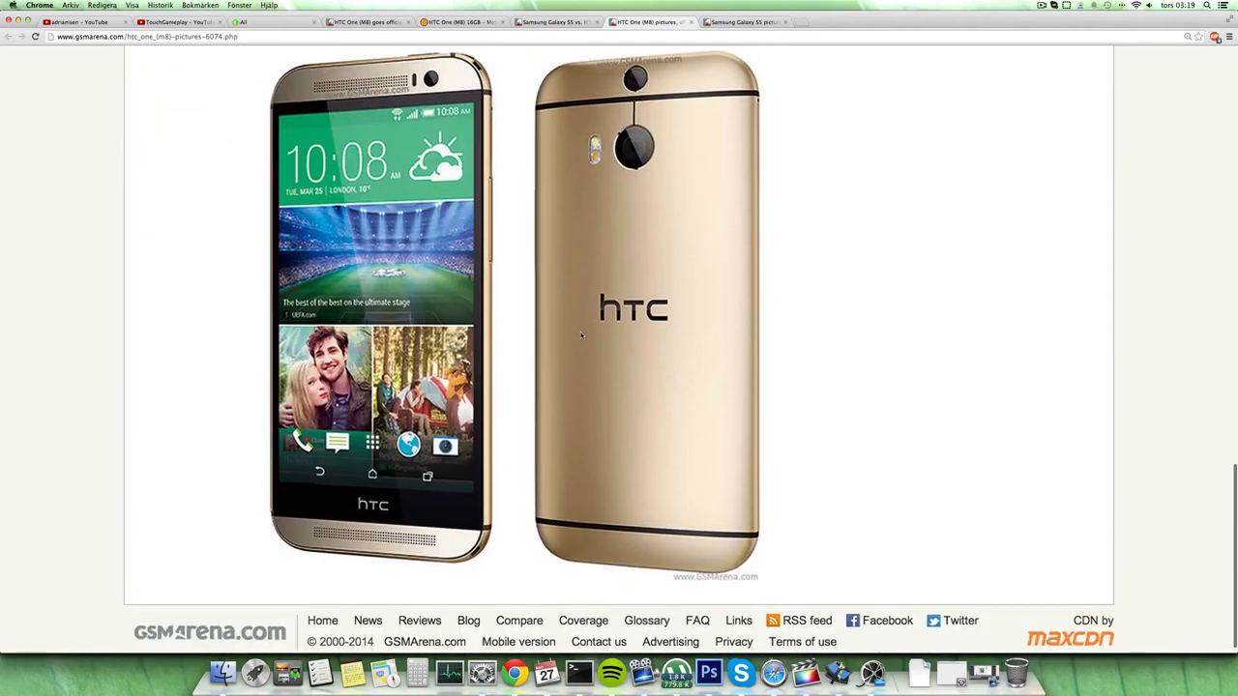
scroll("down", 3)
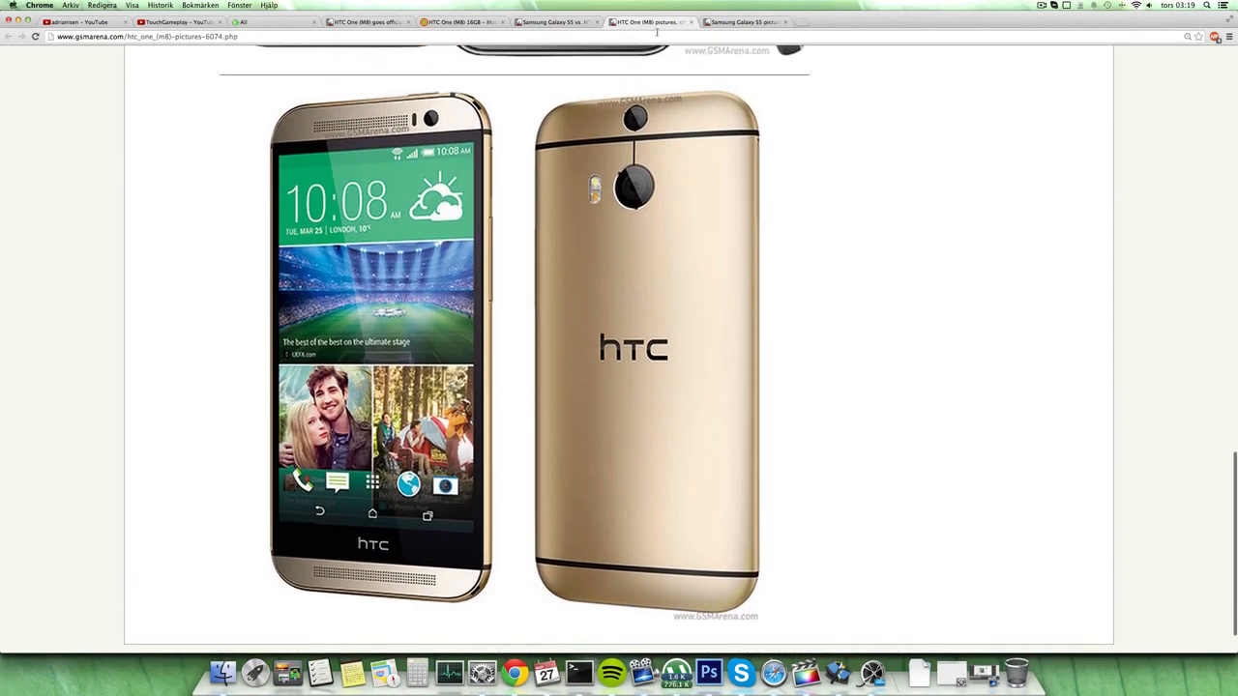
mouse_move(744, 22)
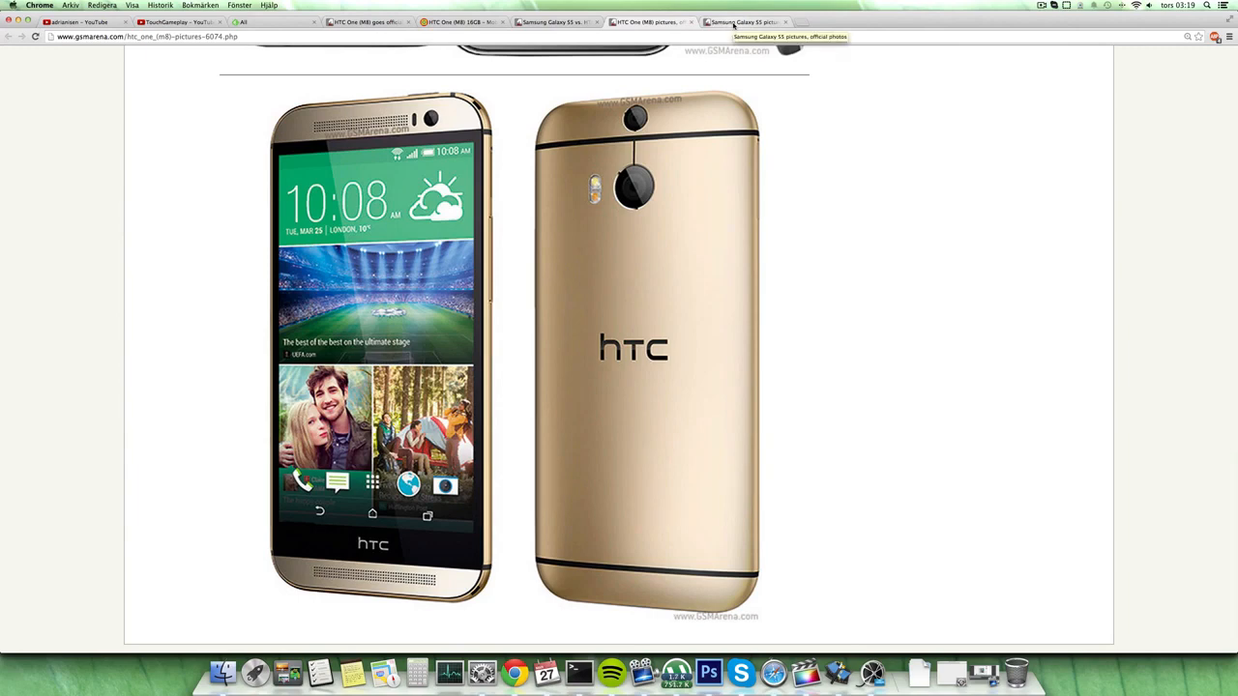
- View the Samsung Galaxy S5 official photos in blue, gold and white
left_click(744, 21)
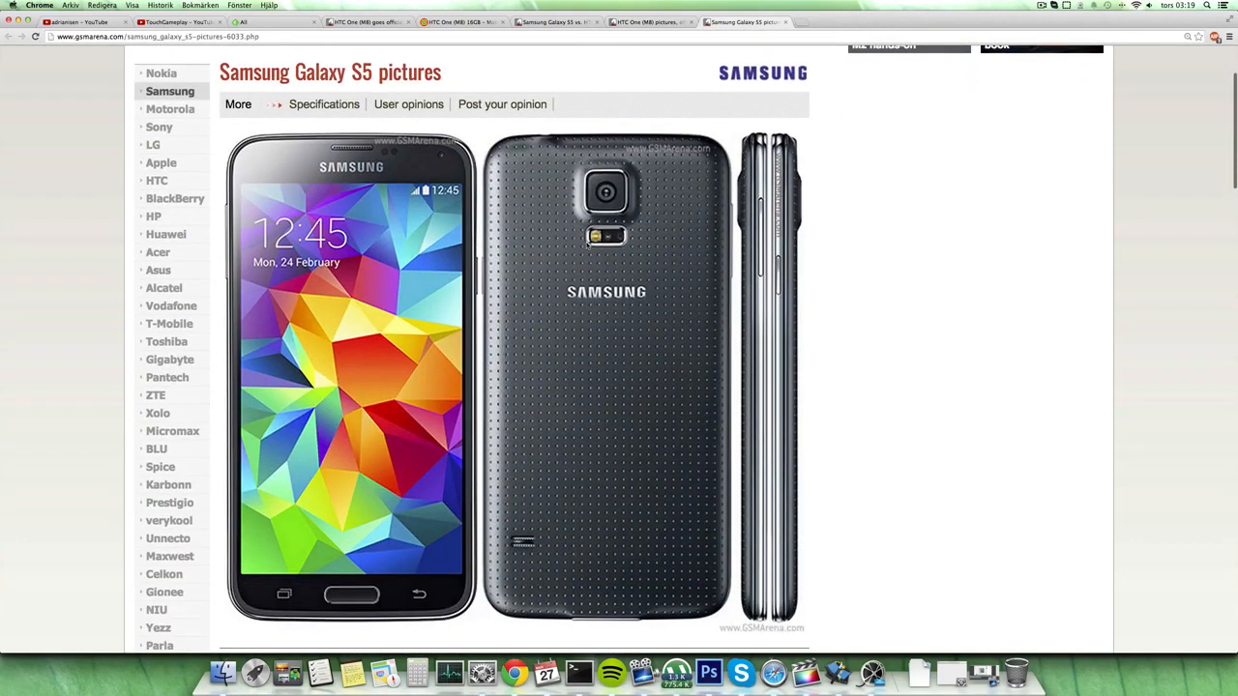
scroll("down", 3)
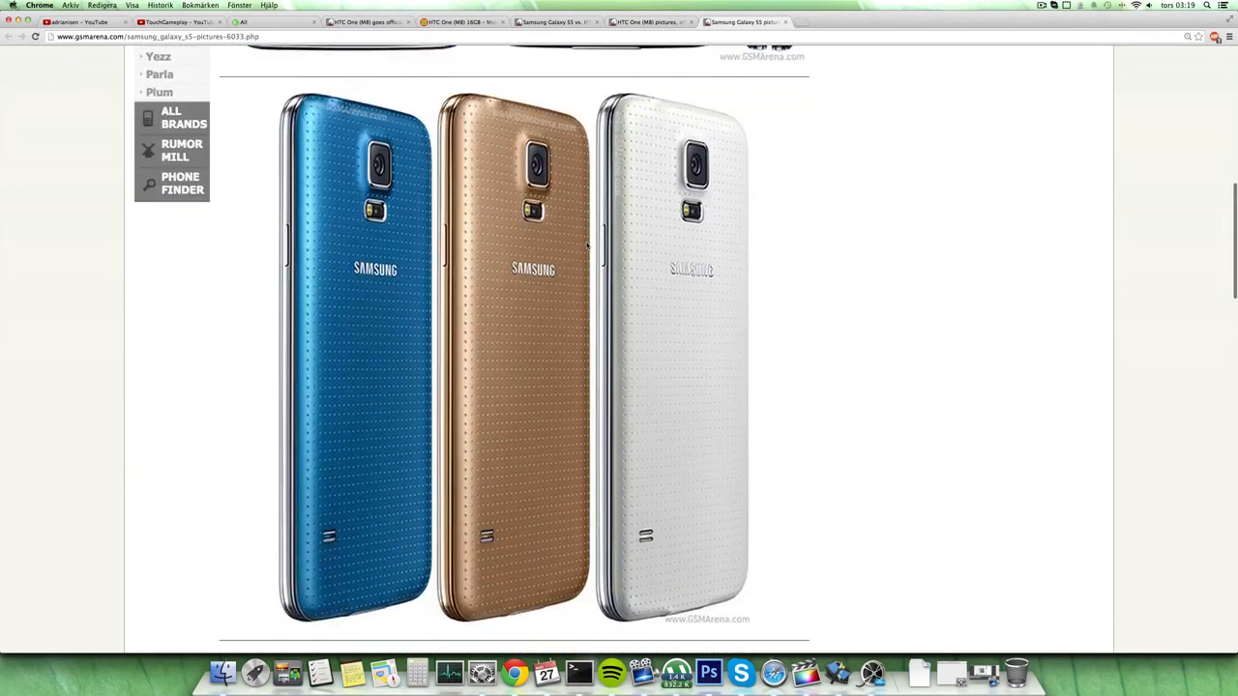
scroll("down", 3)
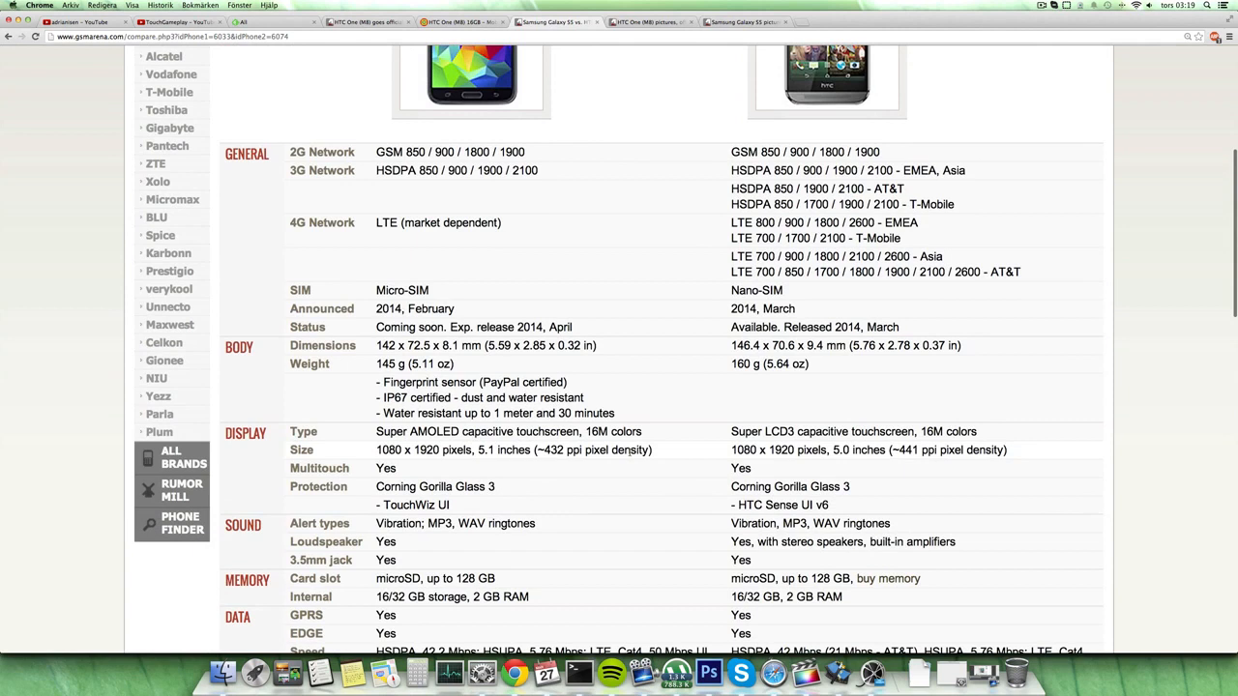
mouse_move(711, 453)
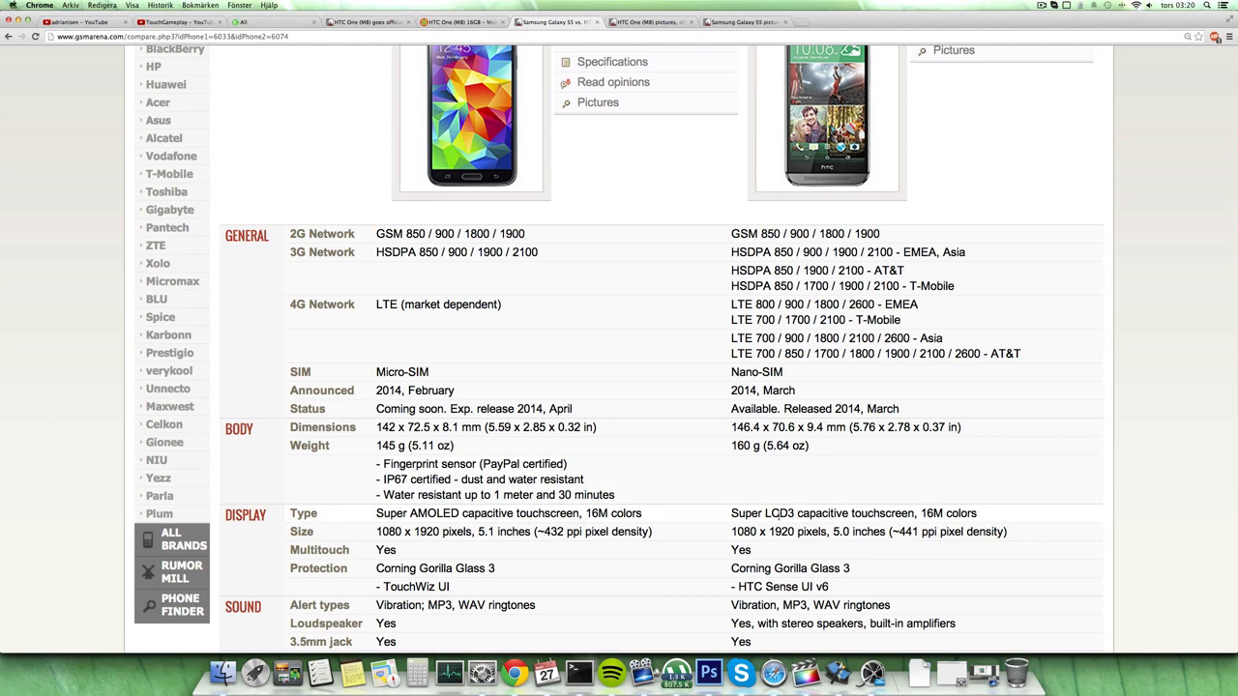
- Scroll the spec comparison from network through display, memory, data, camera and features
scroll("down", 3)
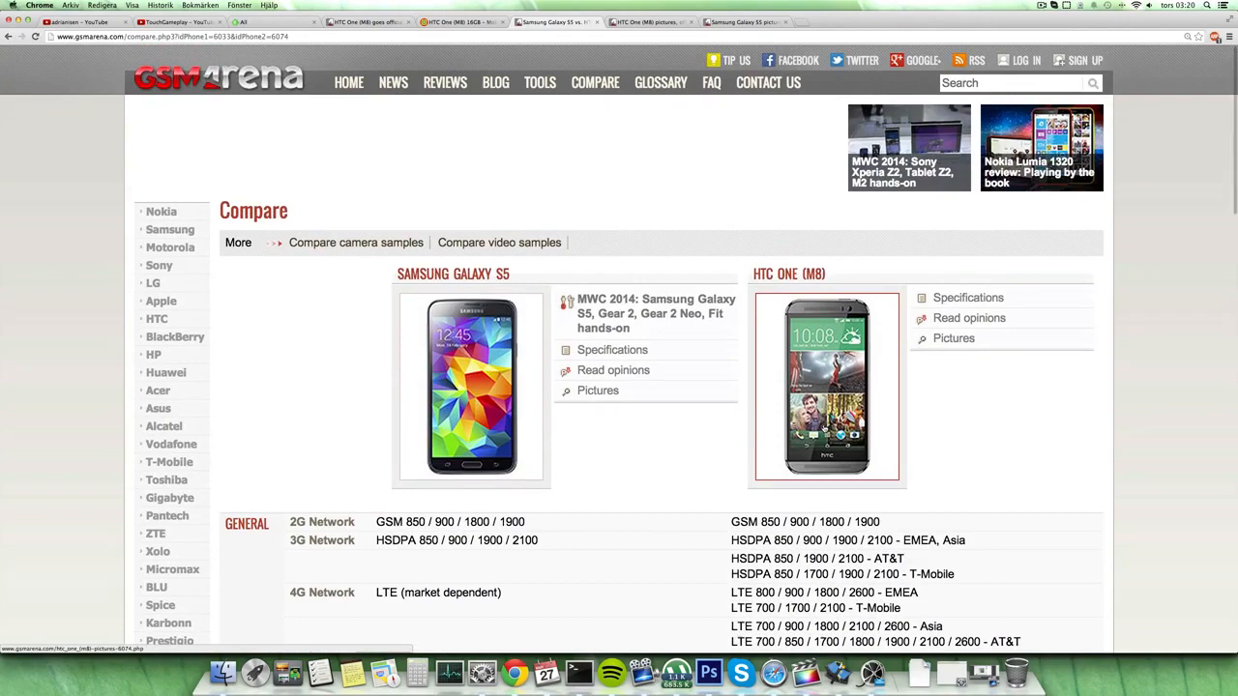
scroll("down", 3)
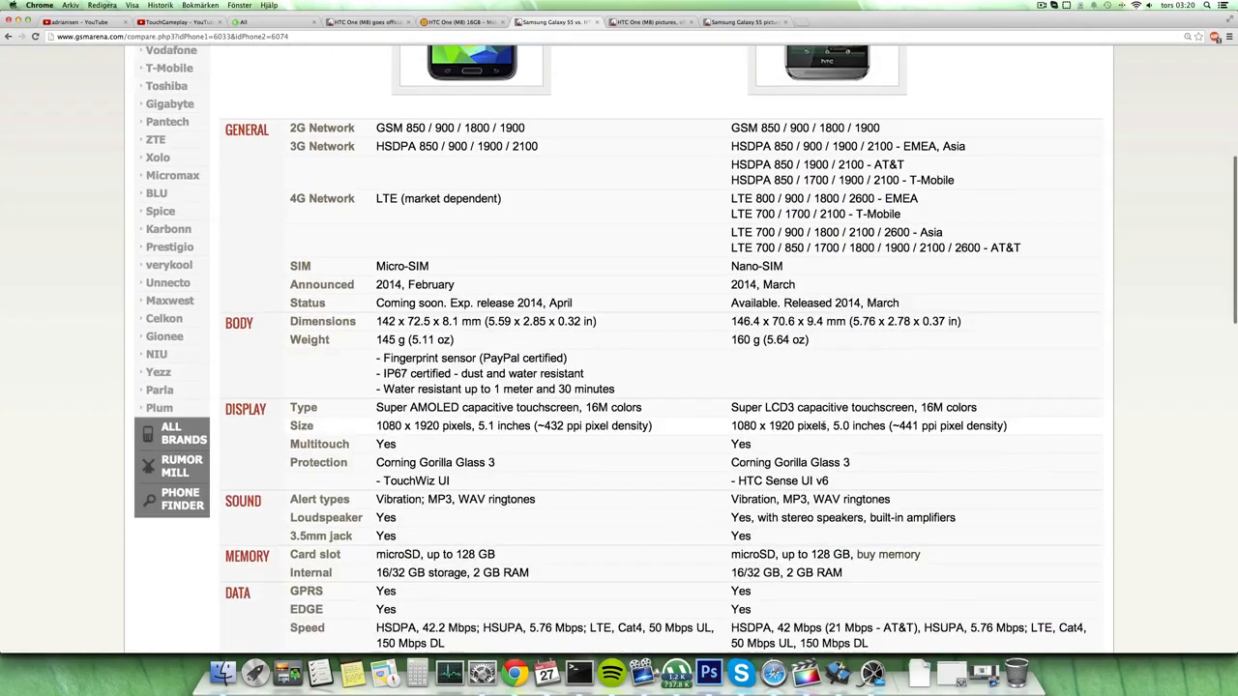
scroll("down", 3)
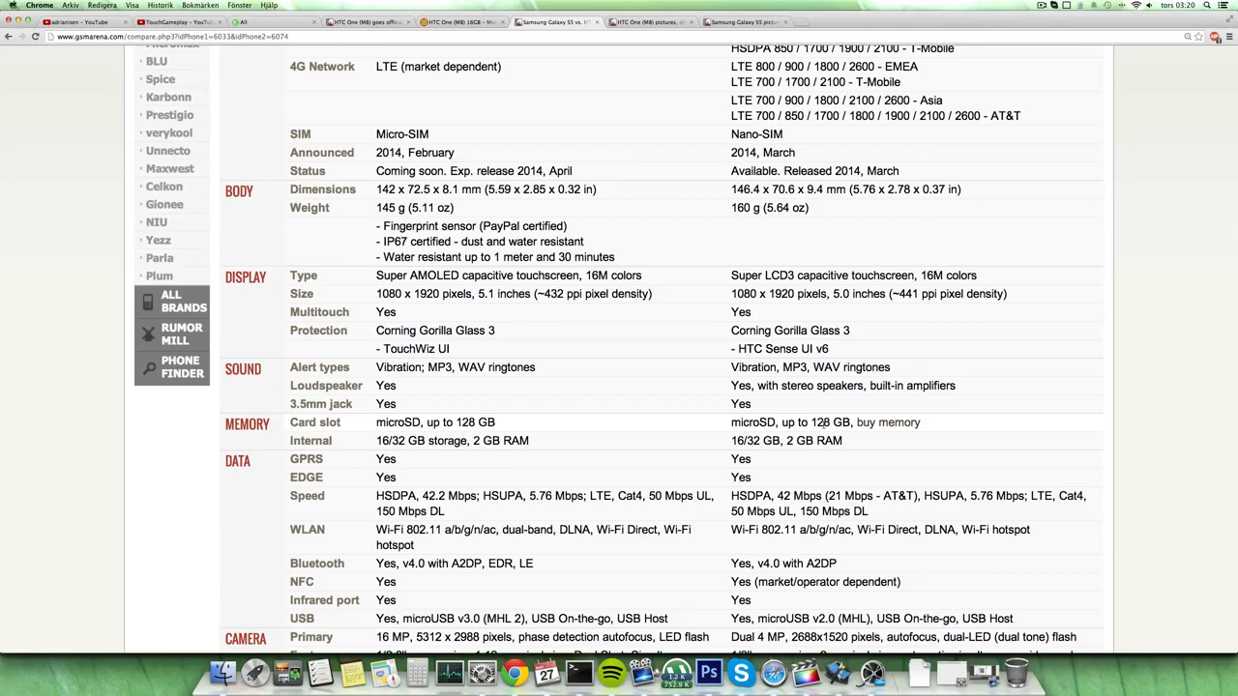
scroll("down", 3)
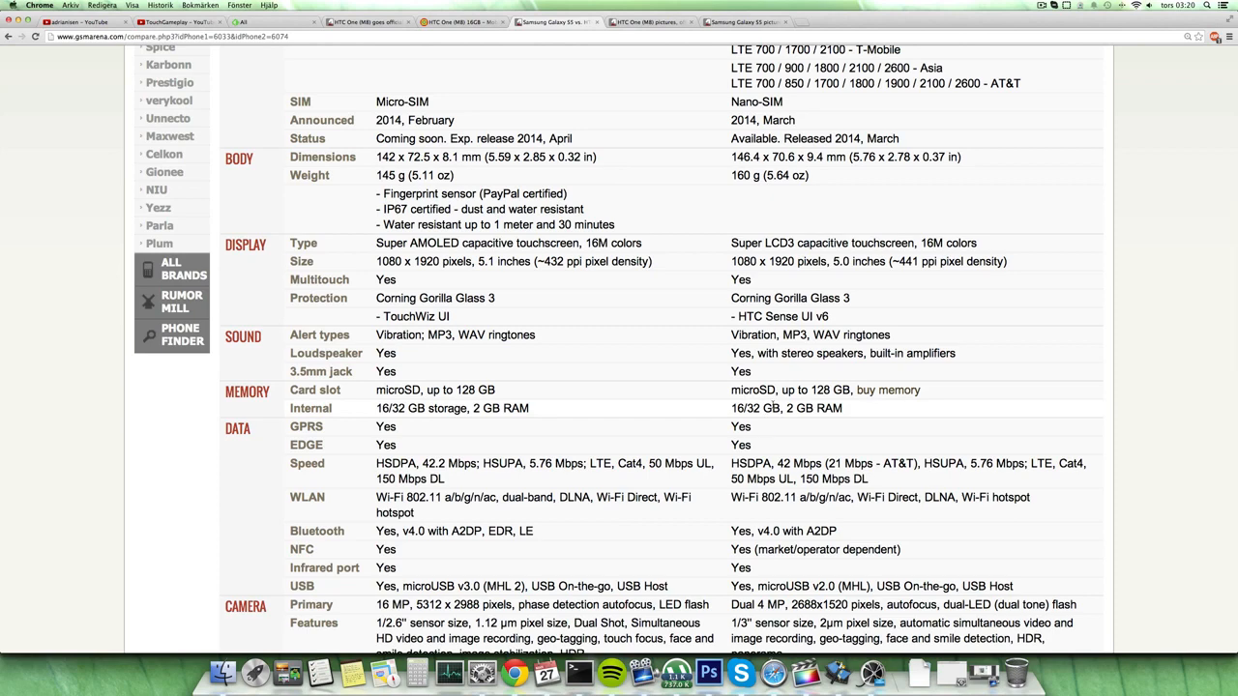
mouse_move(817, 411)
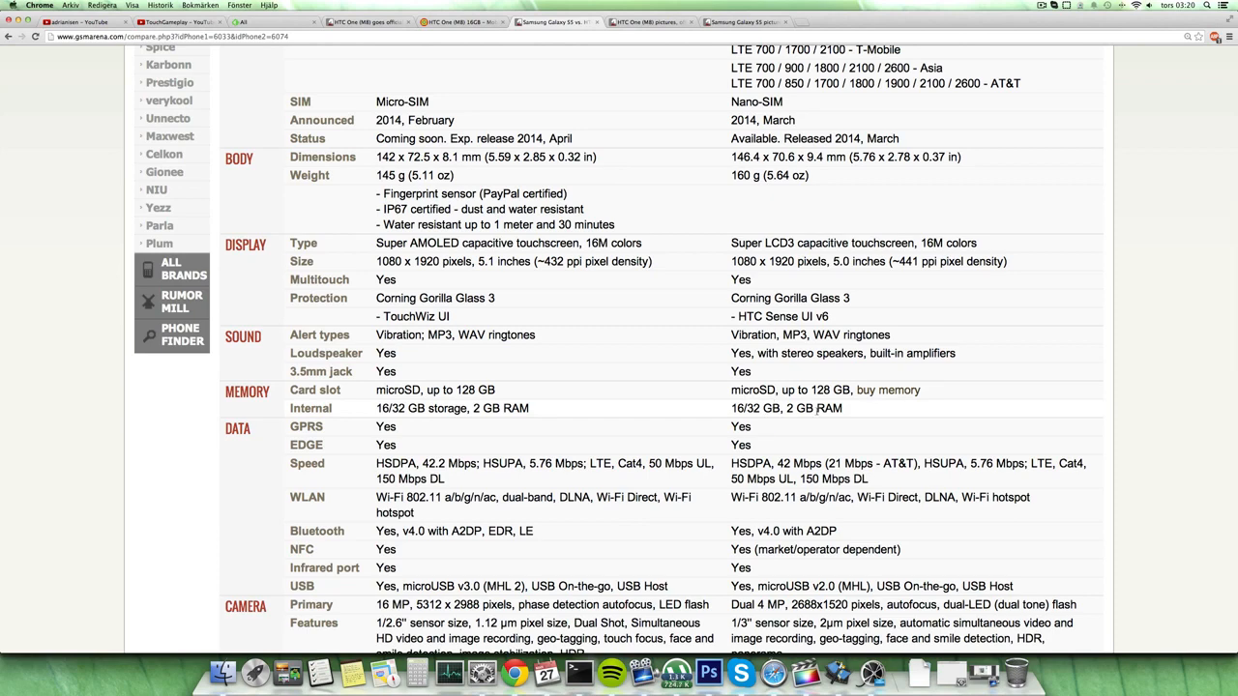
scroll("down", 3)
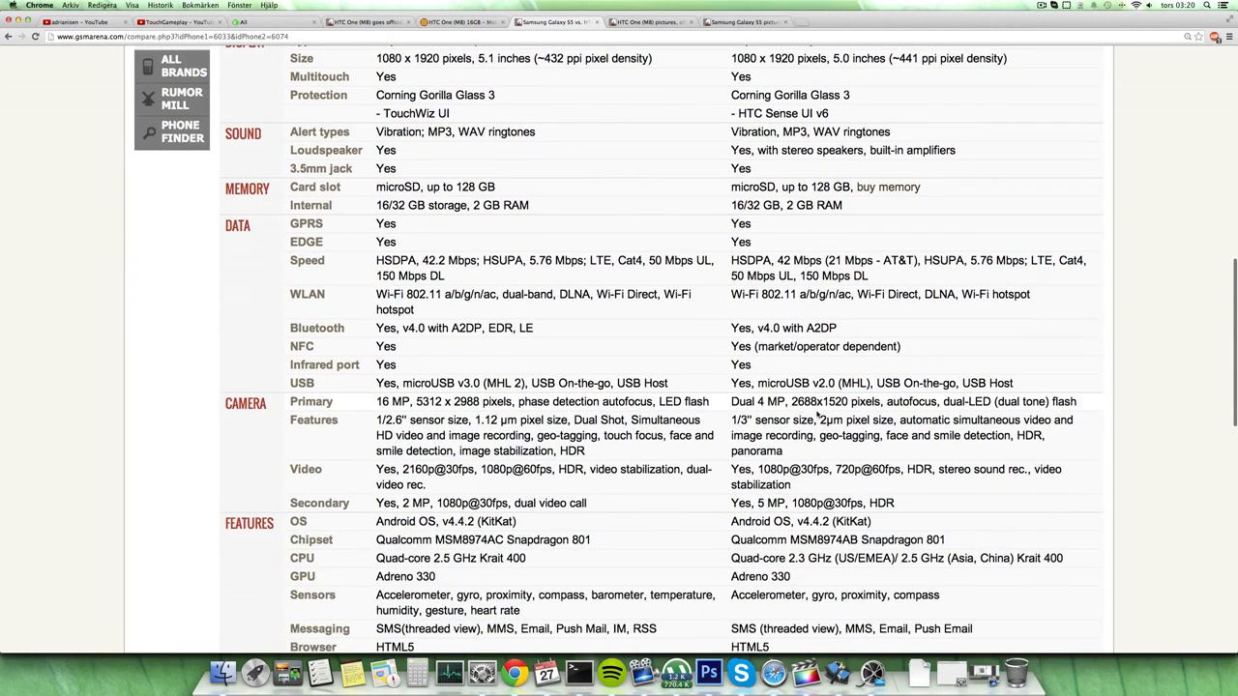
scroll("down", 3)
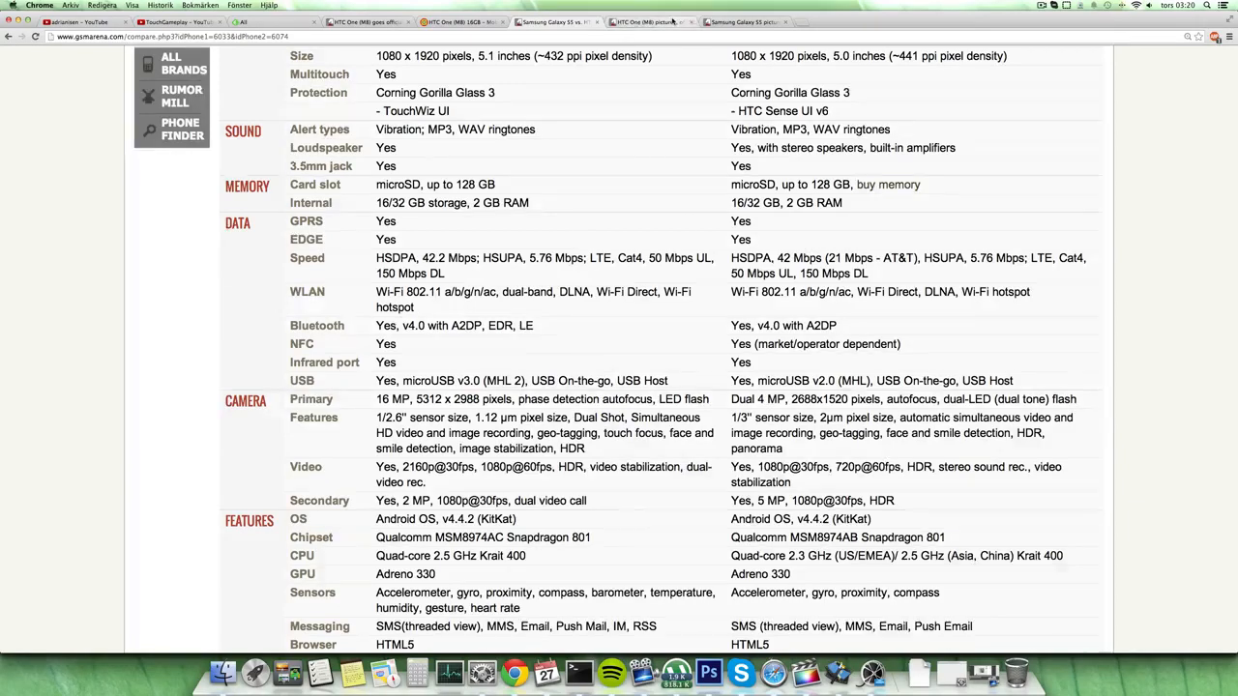
- View the gold HTC One (M8) front and back photos
left_click(648, 22)
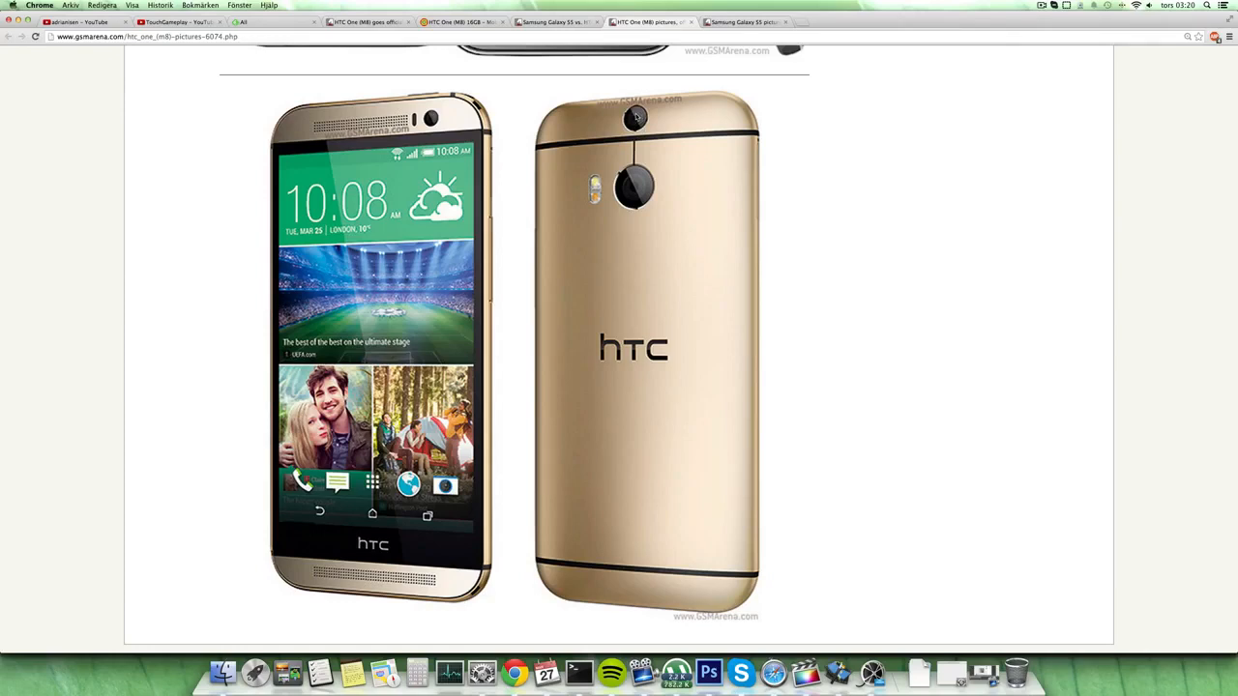
mouse_move(539, 7)
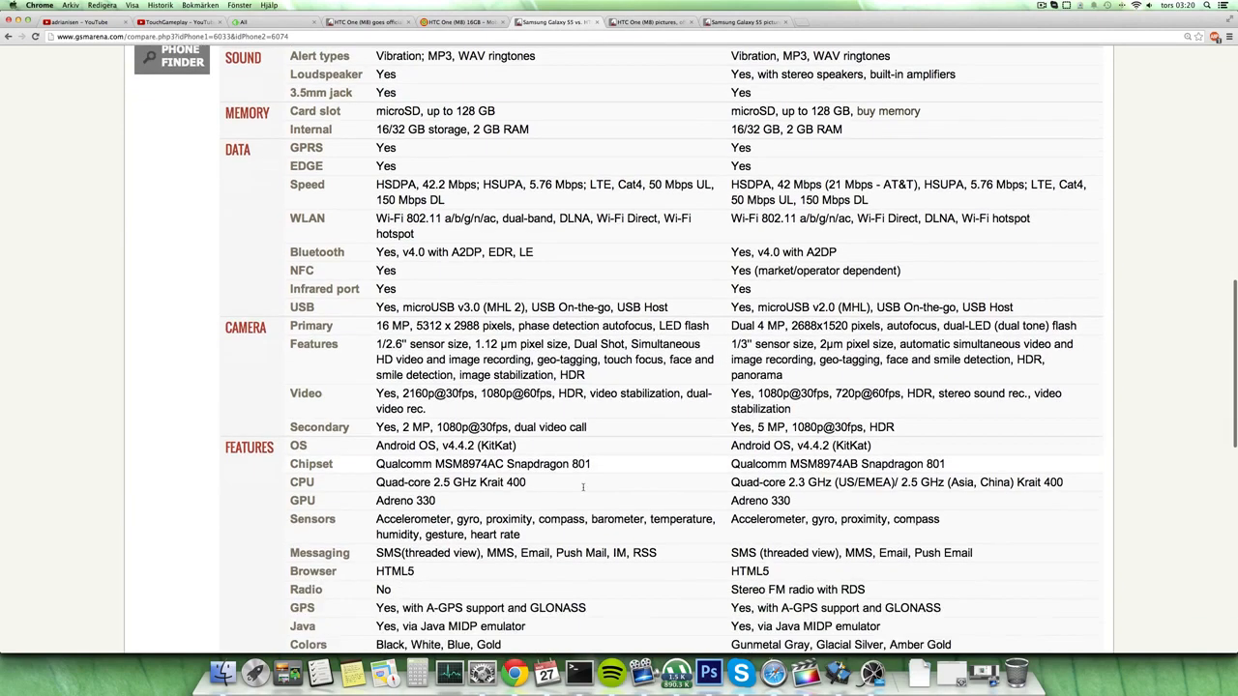
- Scroll through the comparison's data, camera, features, sensors and colour rows
scroll("down", 3)
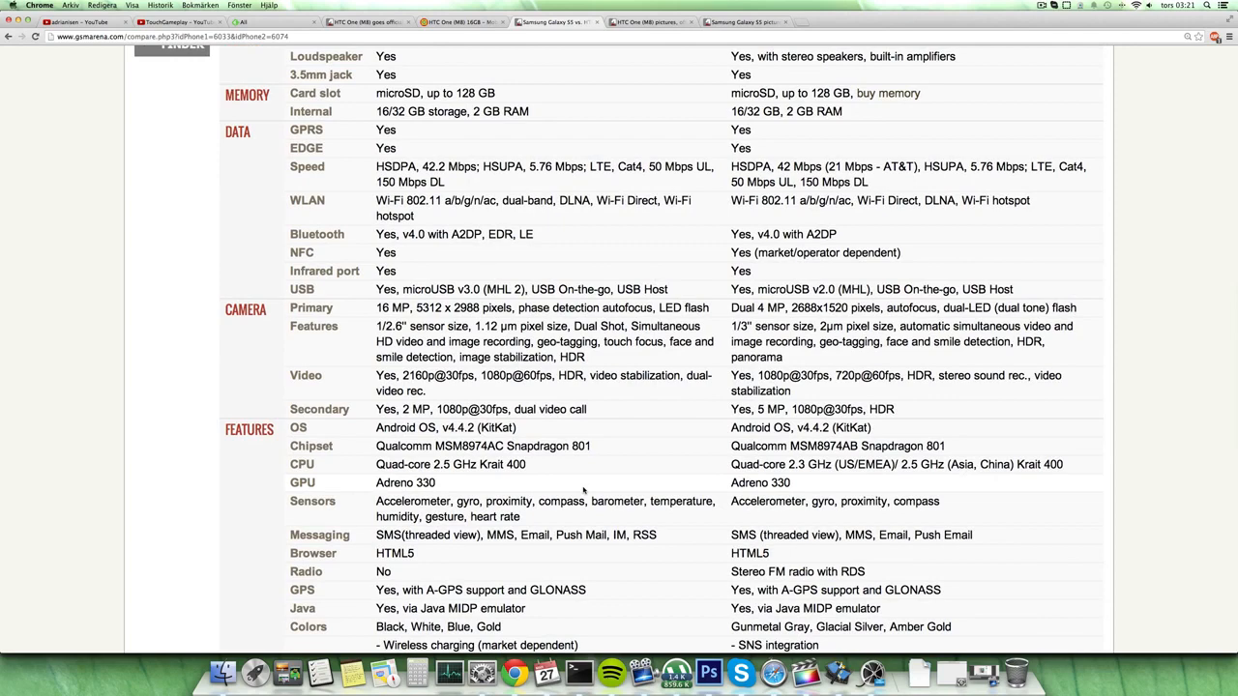
mouse_move(640, 459)
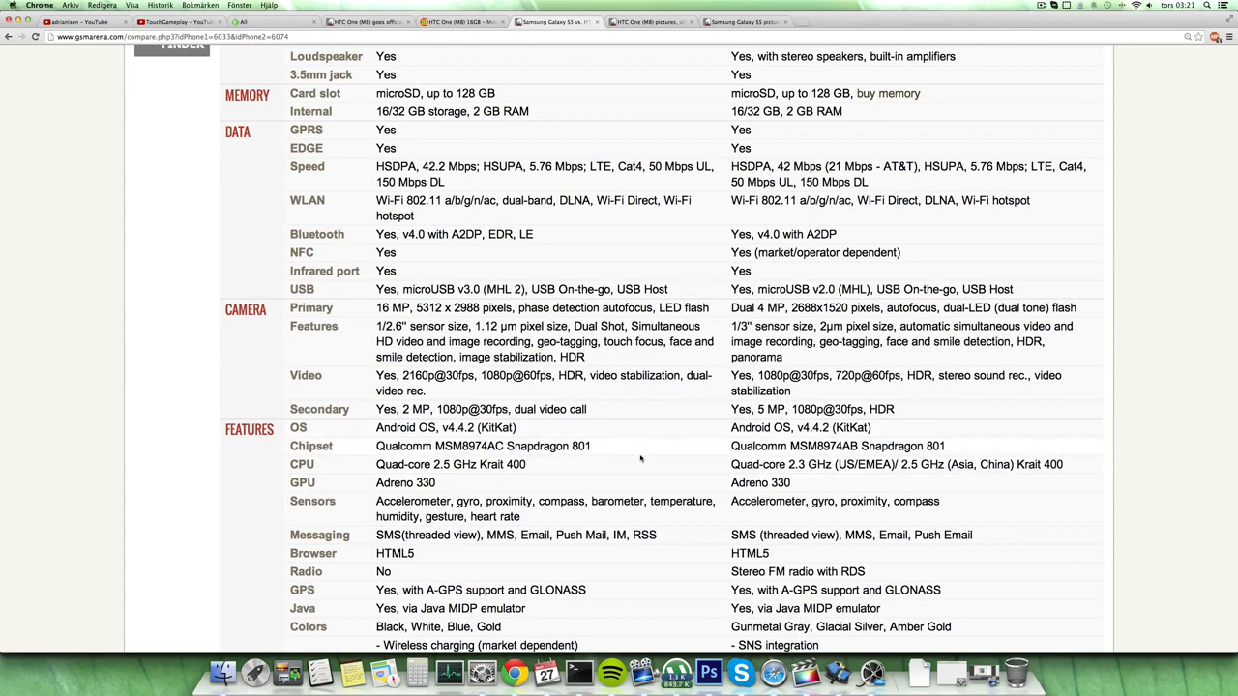
mouse_move(641, 457)
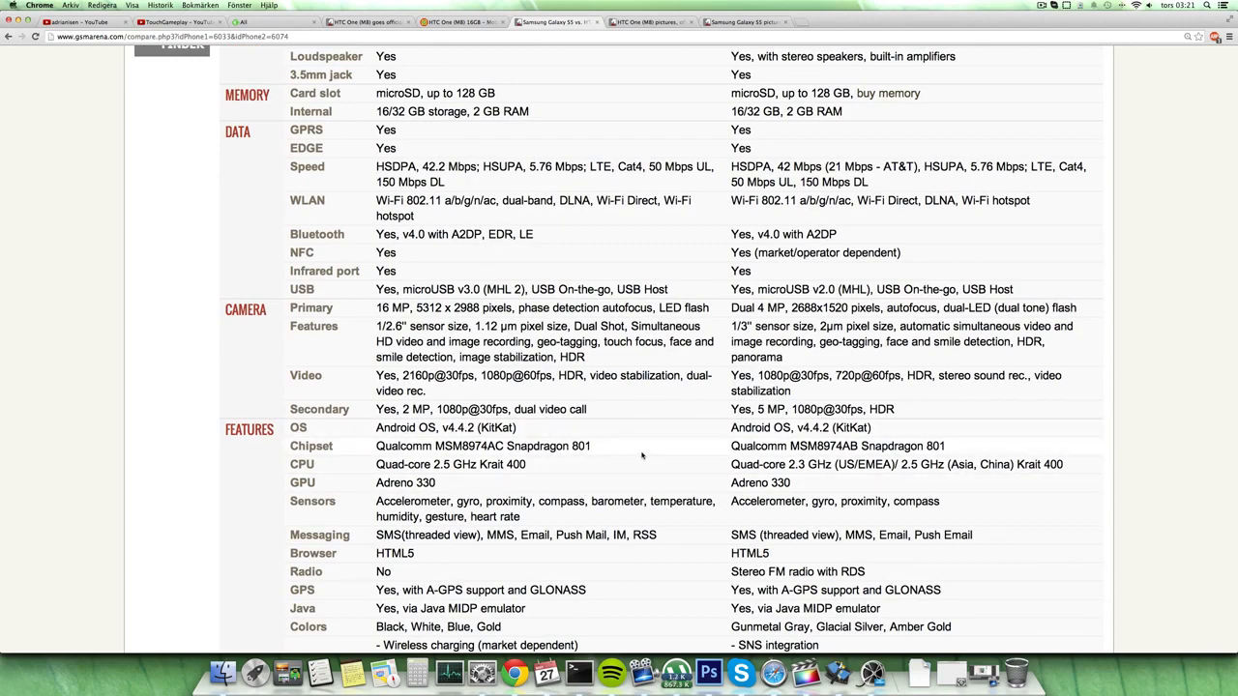
scroll("down", 3)
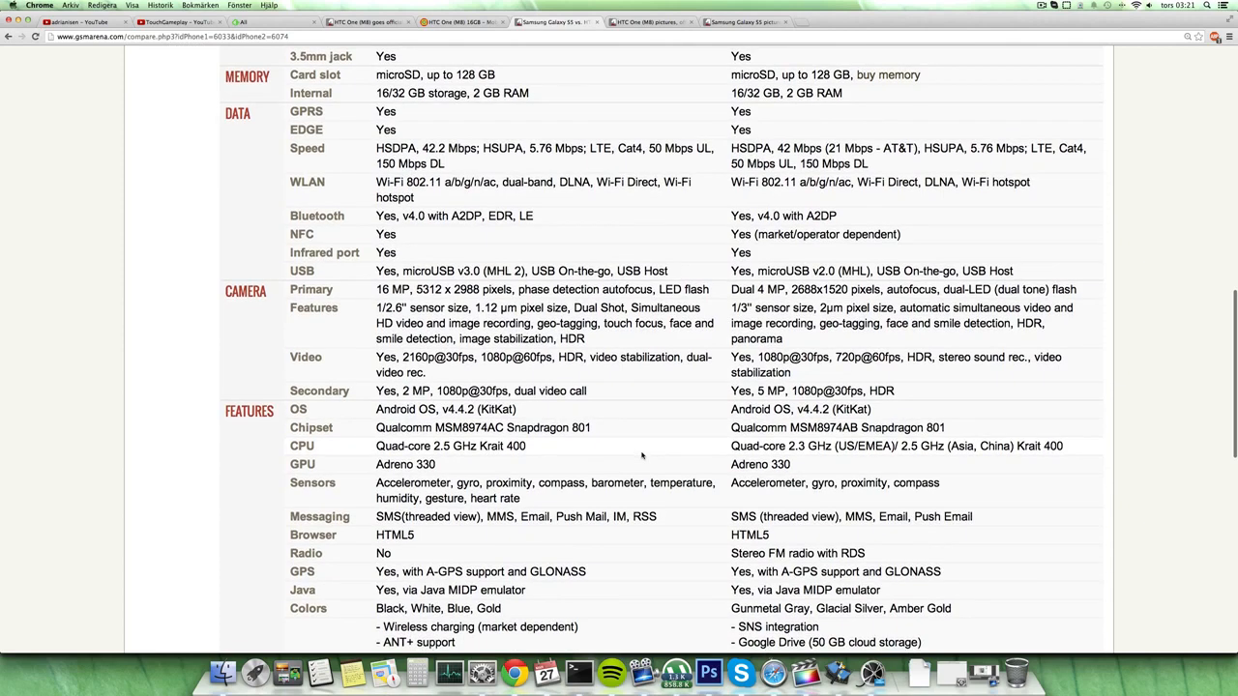
mouse_move(637, 449)
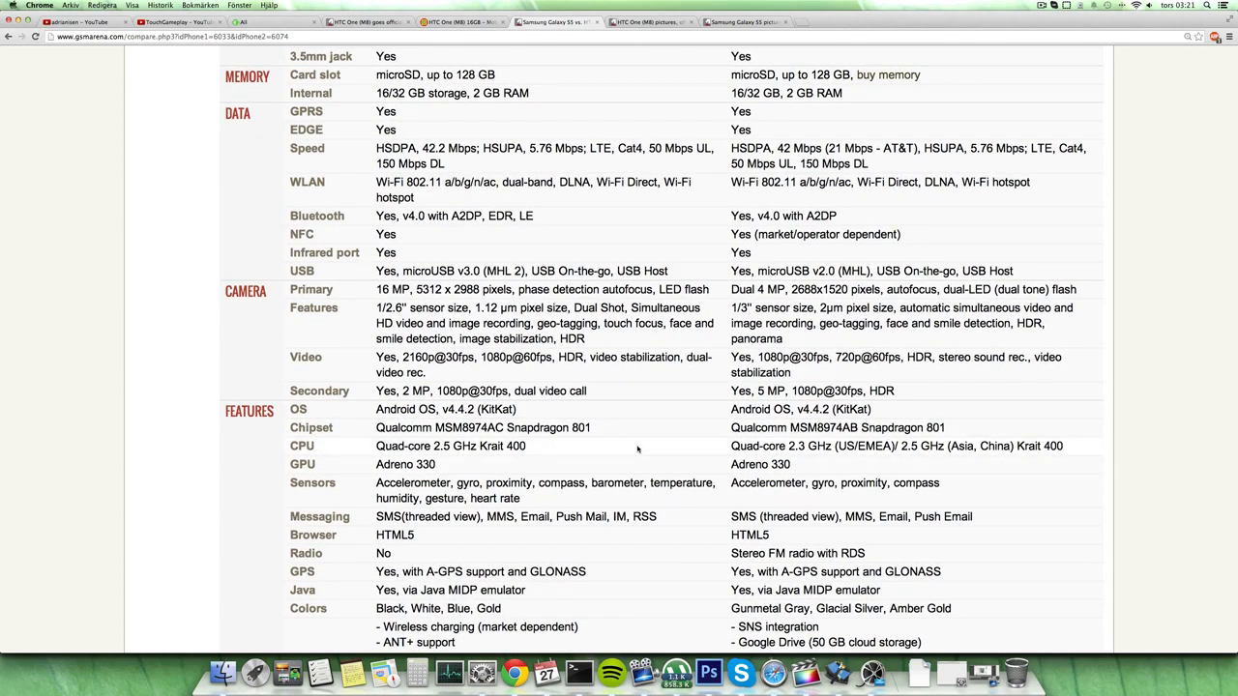
mouse_move(595, 434)
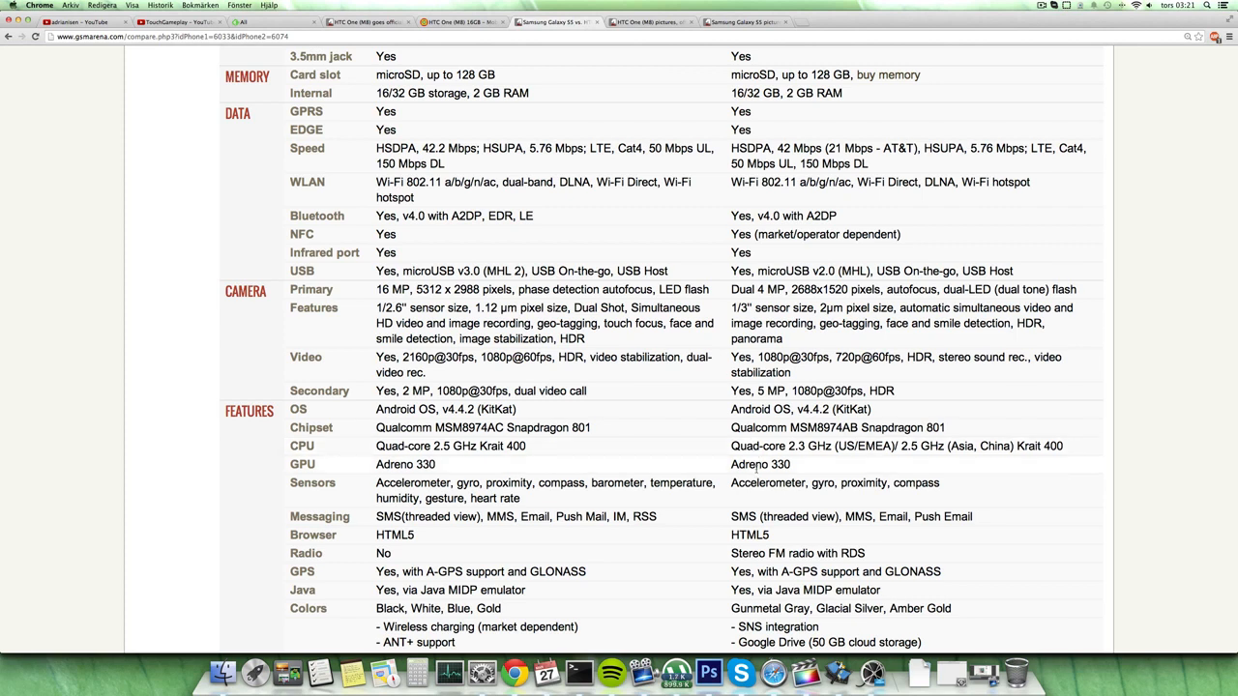
scroll("down", 3)
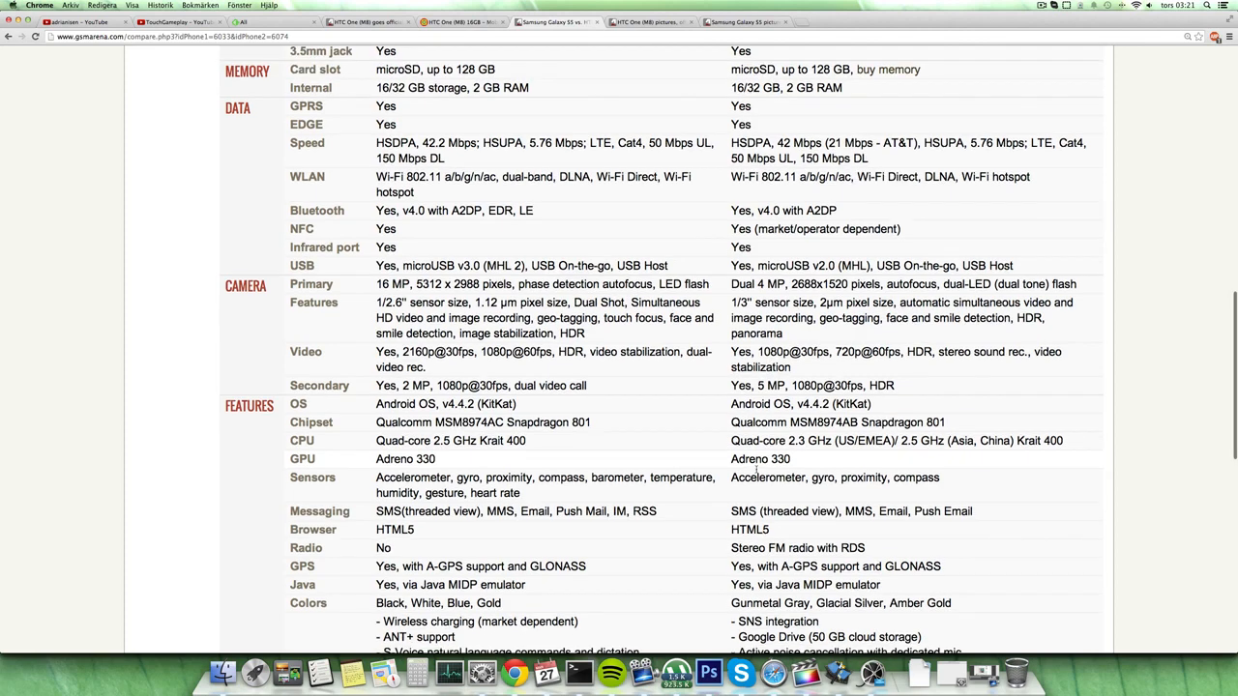
scroll("down", 3)
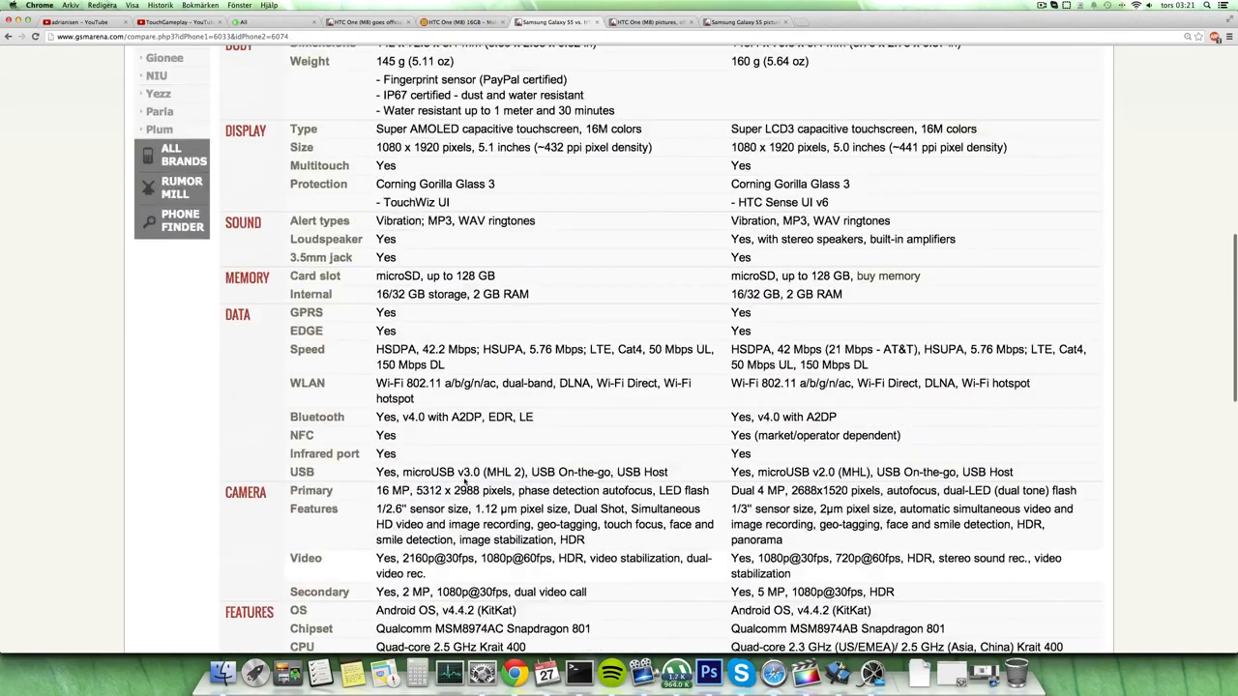
scroll("up", 3)
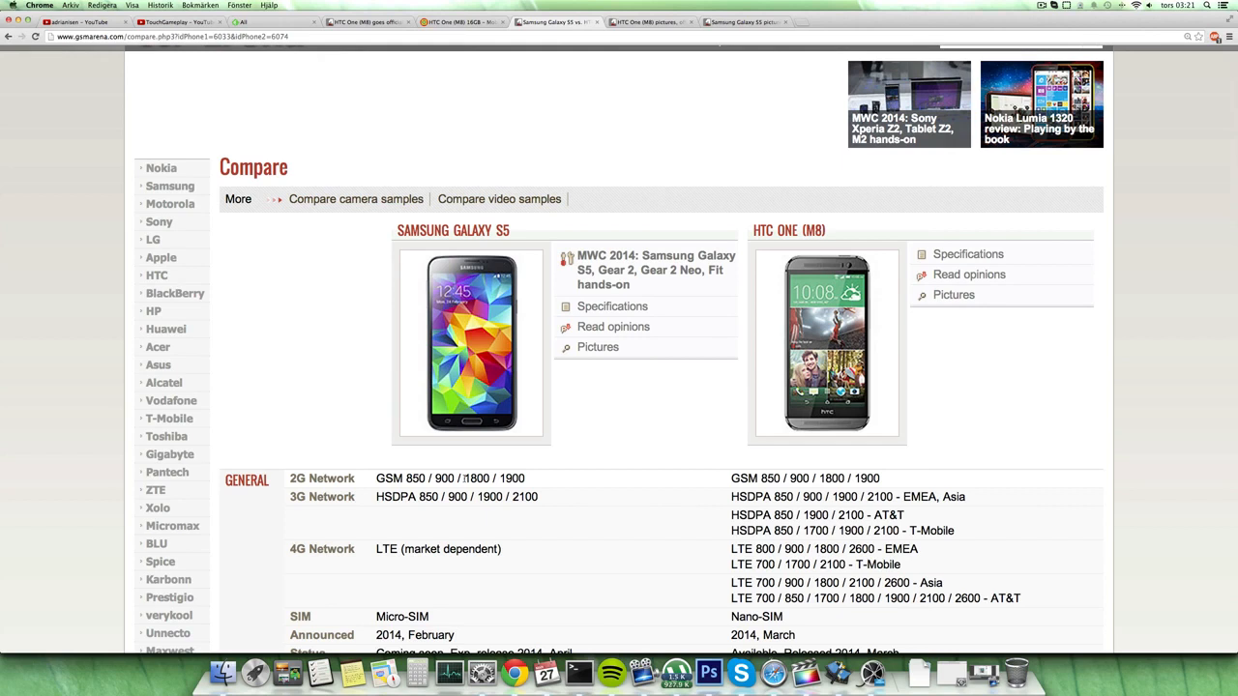
mouse_move(607, 507)
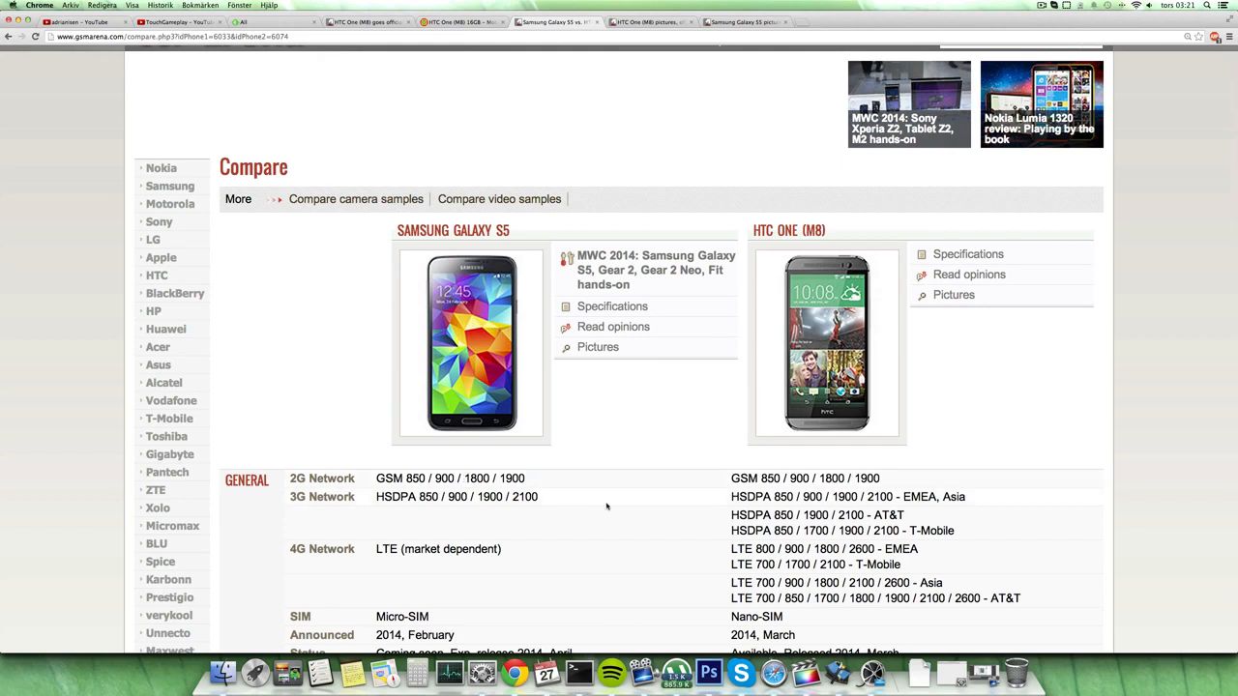
scroll("down", 3)
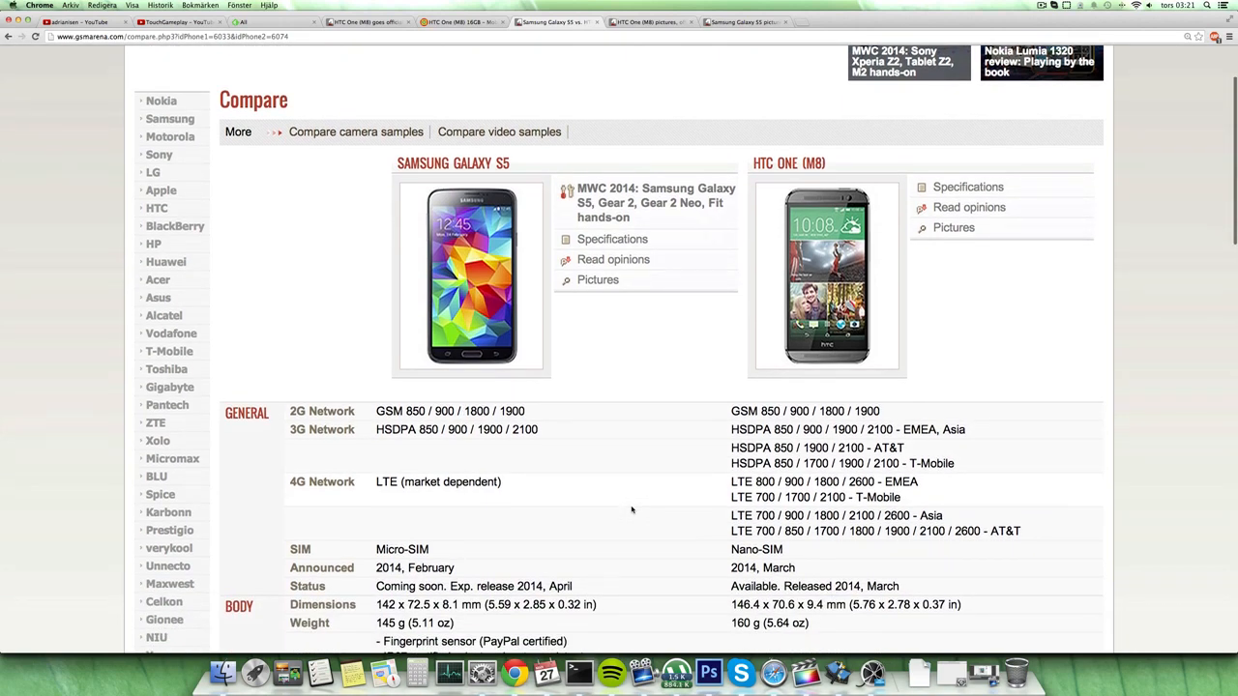
scroll("down", 3)
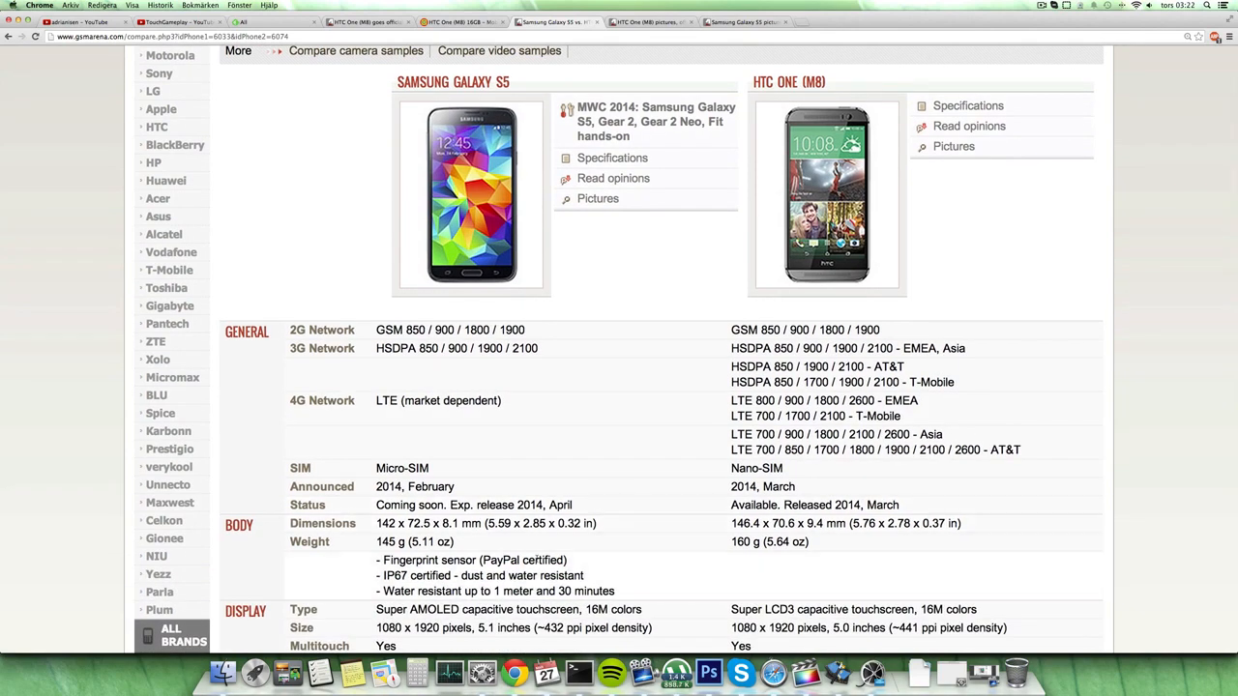